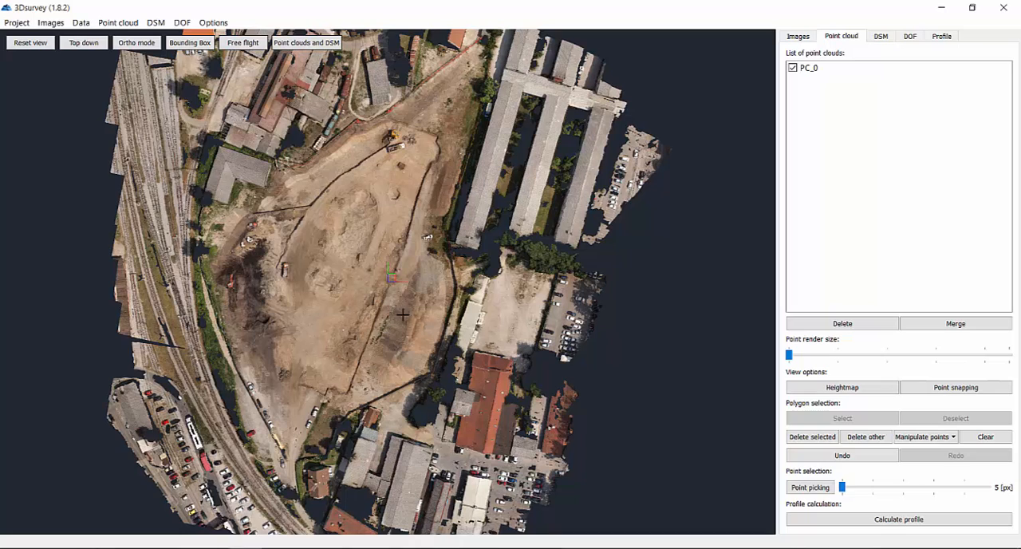
mouse_move(372, 330)
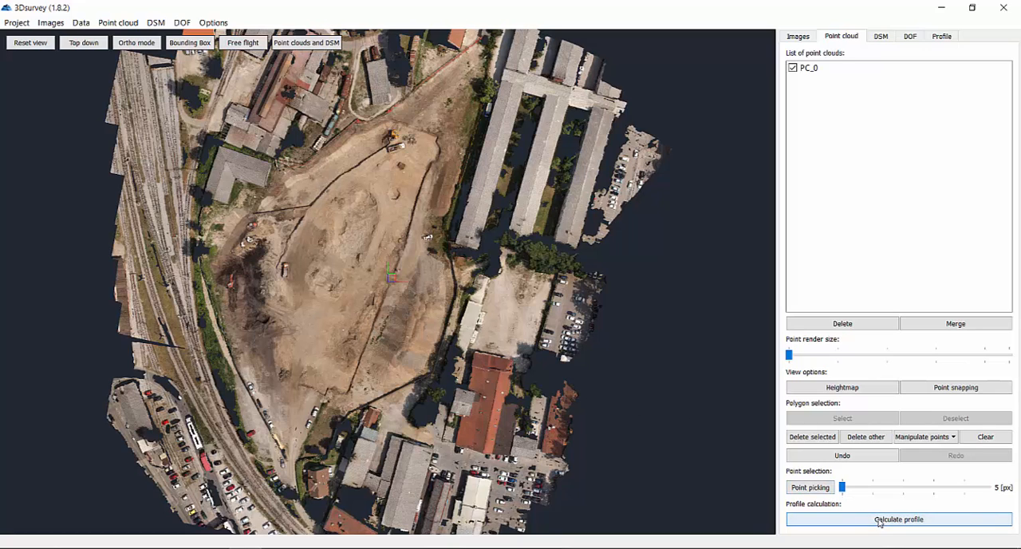
Step: Set profile calculation to consider points within 0,15 with 0,15 segment length
left_click(898, 519)
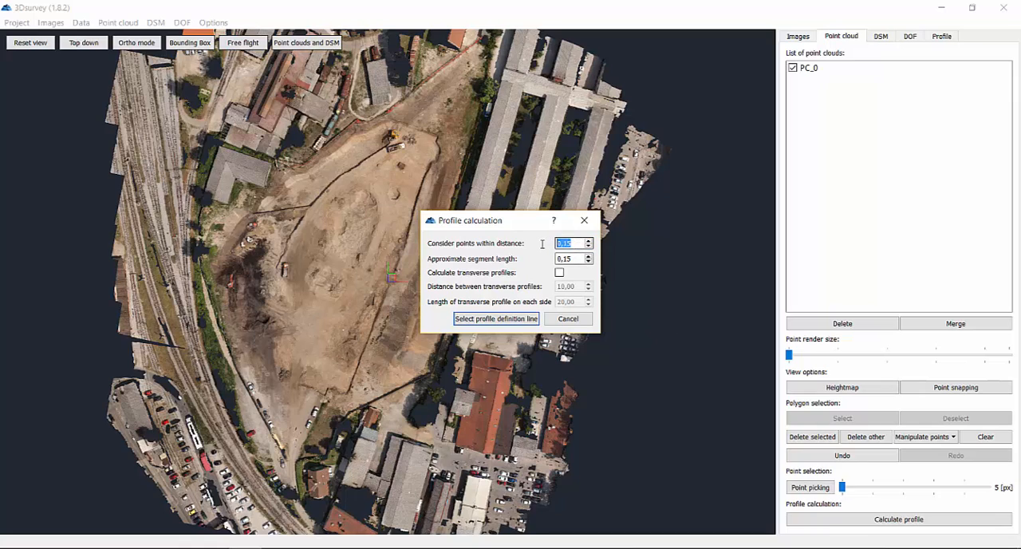
left_click(496, 318)
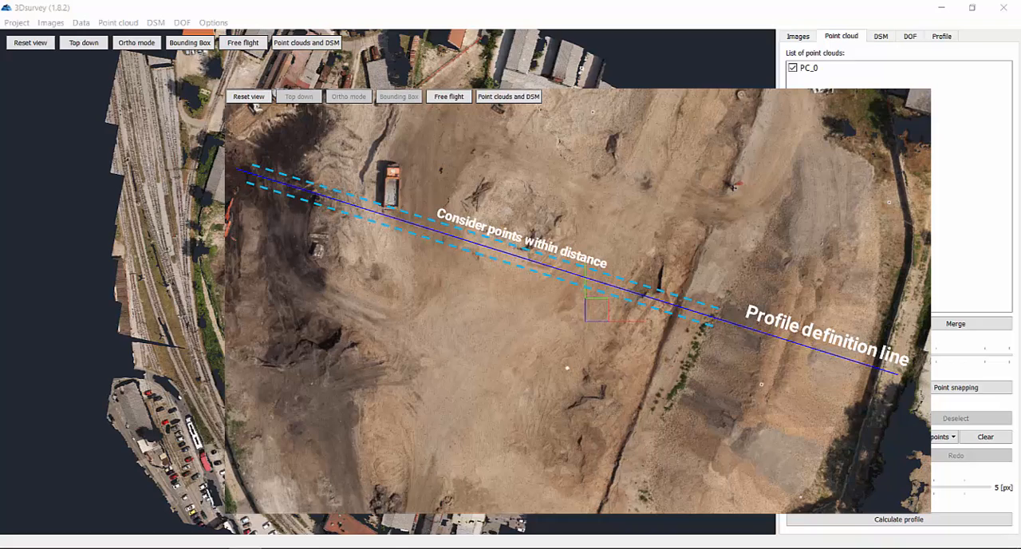
left_click(898, 519)
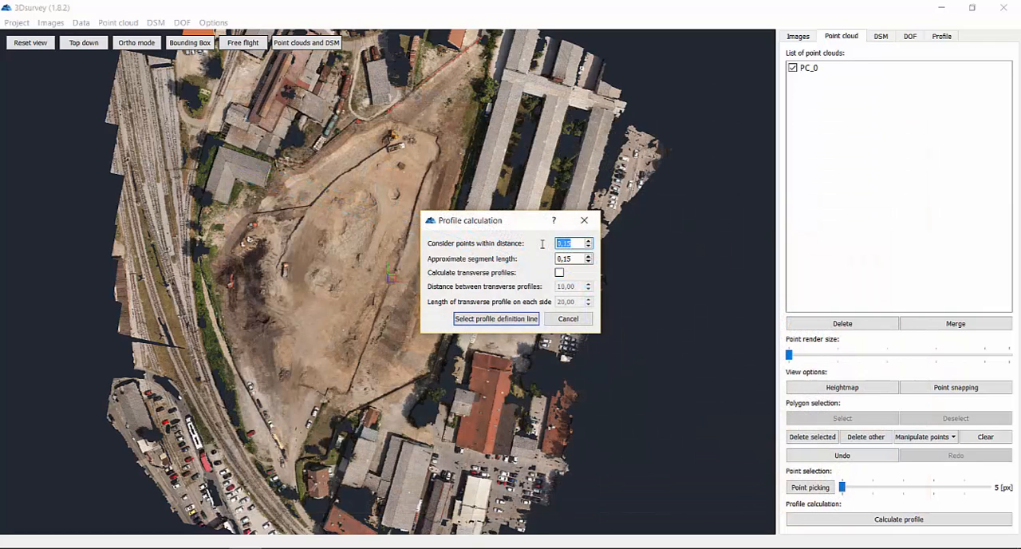
type("0,1")
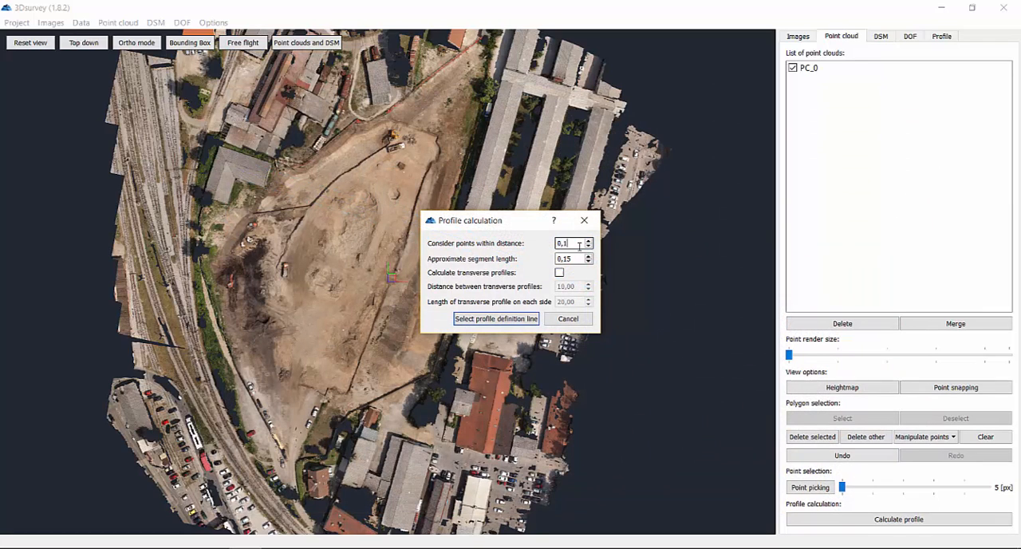
type("0,15")
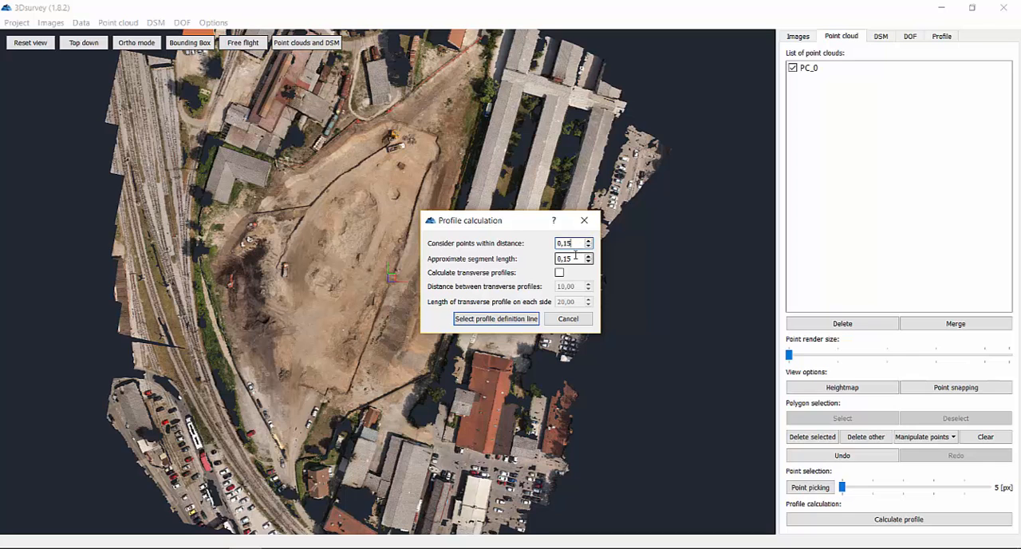
left_click(495, 318)
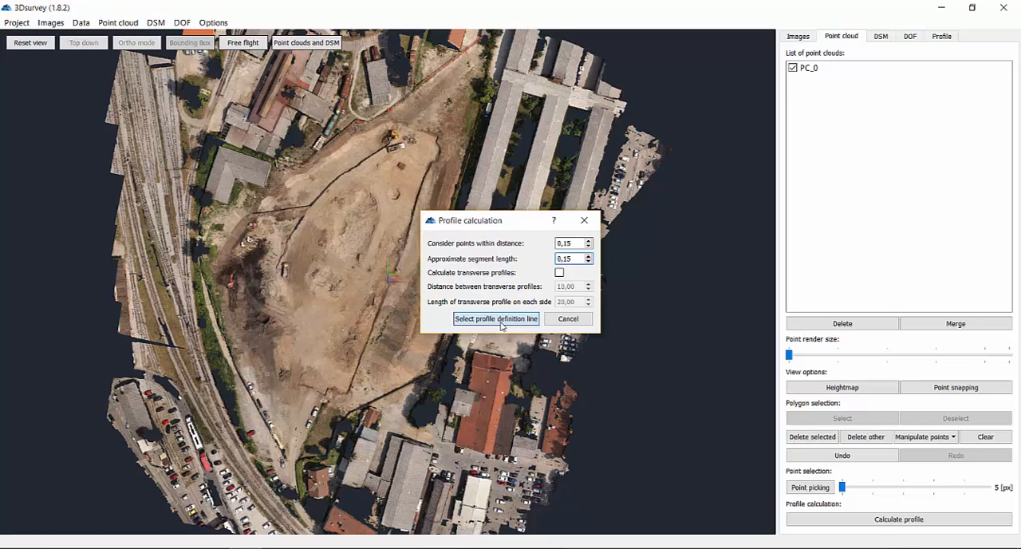
Step: Draw the profile line from the site's west edge to its southeast edge
left_click(495, 319)
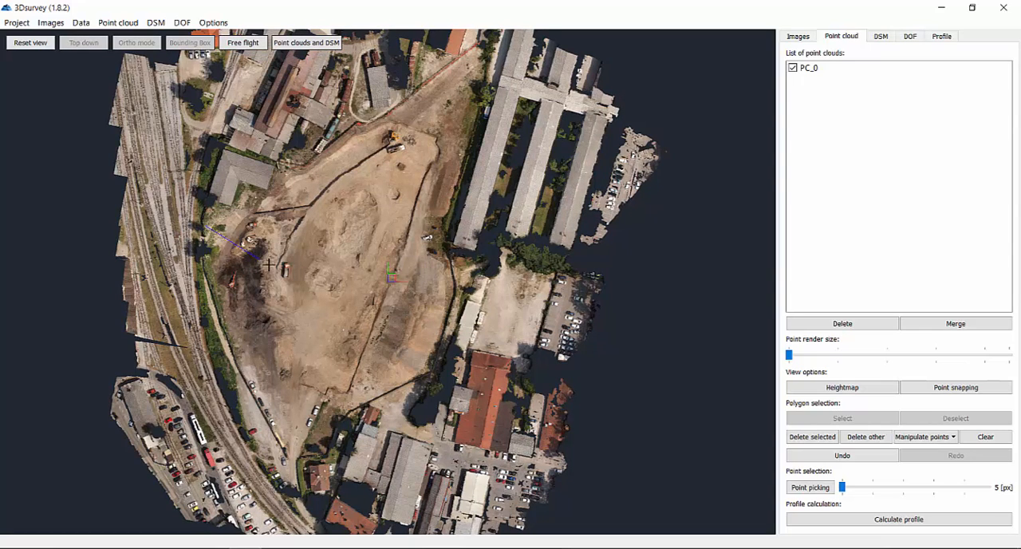
left_click(446, 337)
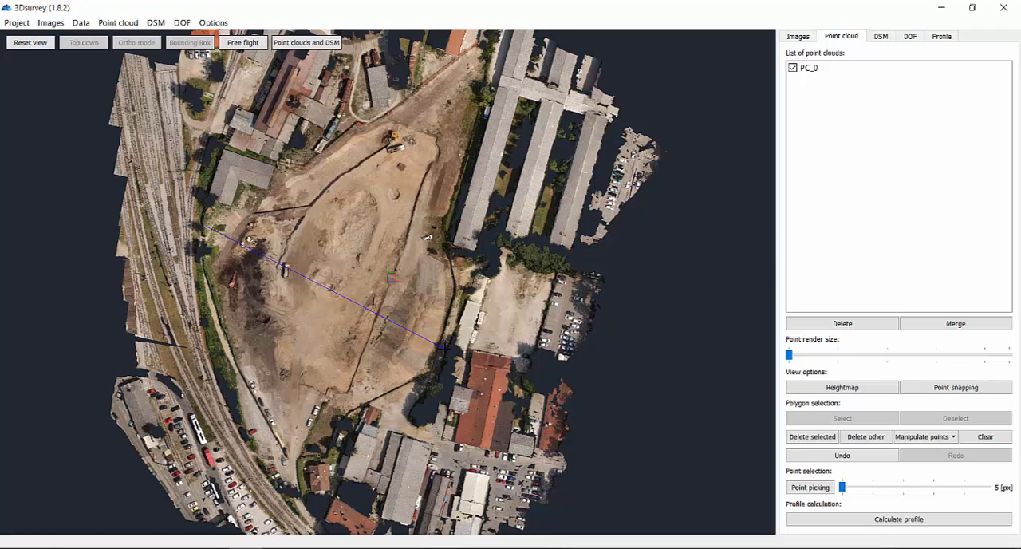
left_click(899, 519)
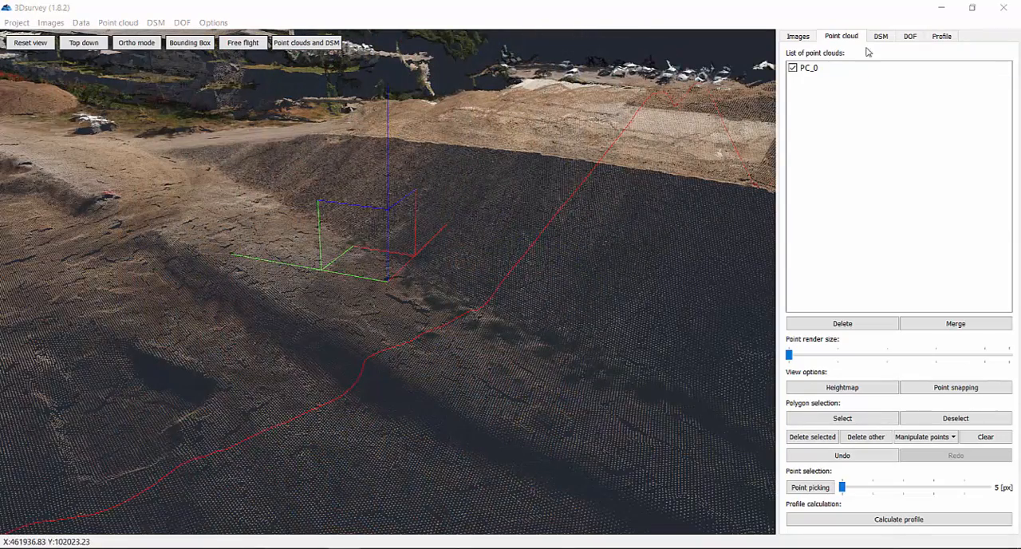
Step: Check the DSM and orthophoto views, then display the Profile 1 elevation graph
left_click(881, 36)
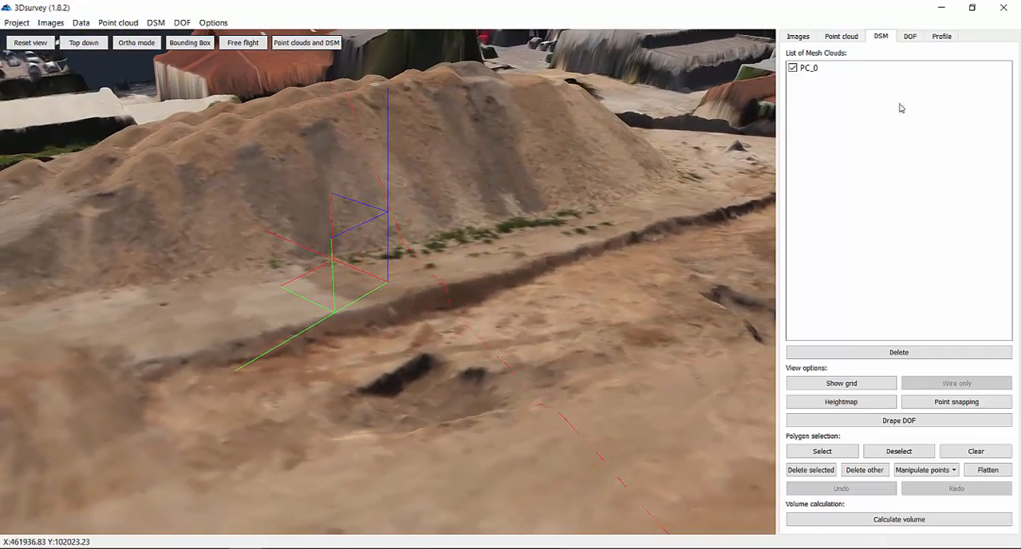
left_click(909, 36)
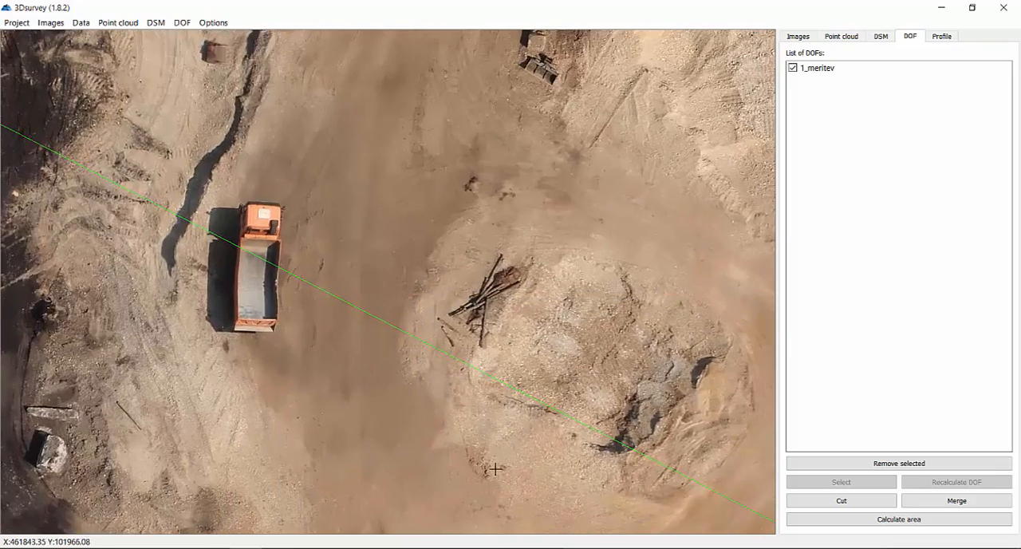
left_click(942, 36)
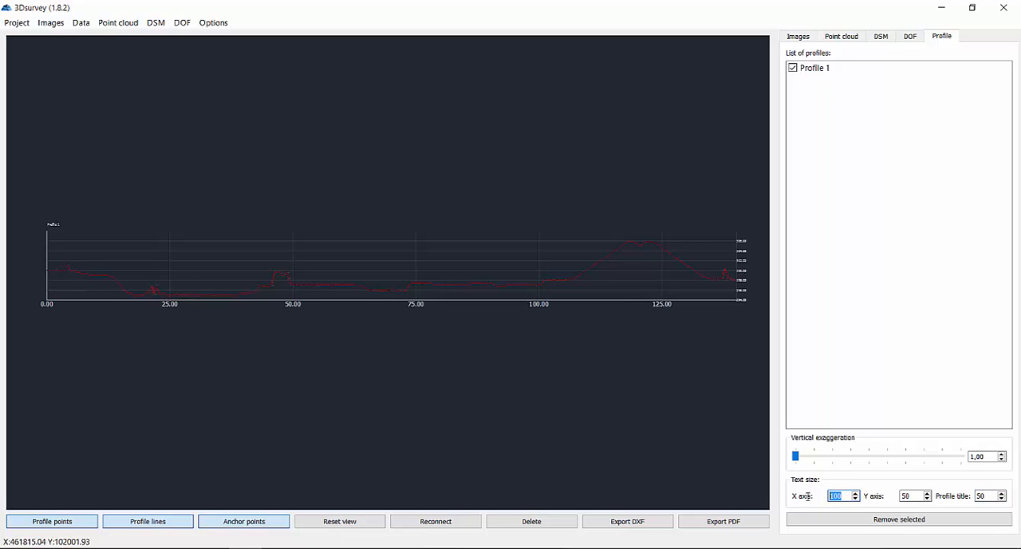
Step: Set axis text size 100, title size 150, and rename it 'Profile 1 - Open pit mine'
left_click(909, 495)
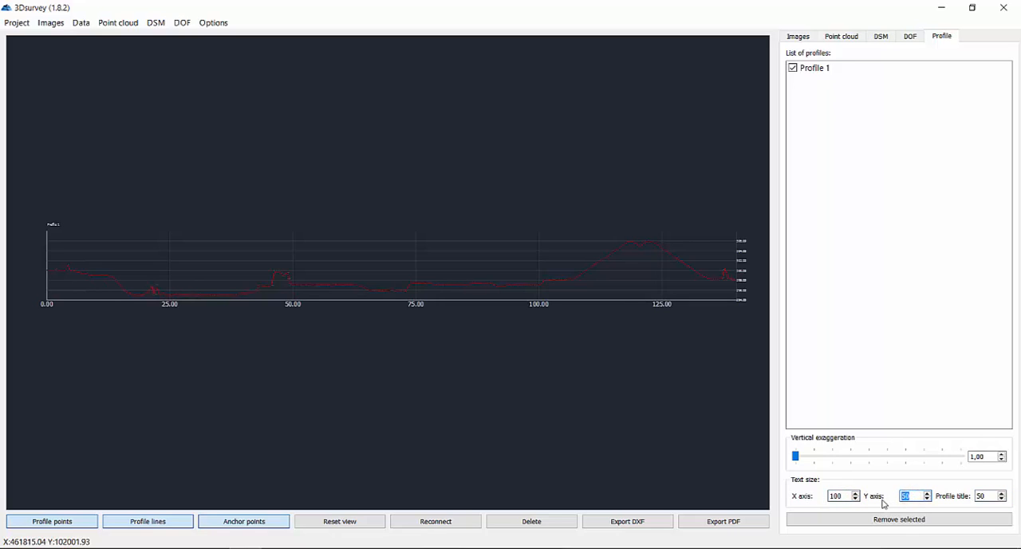
type("100")
left_click(990, 496)
type("150")
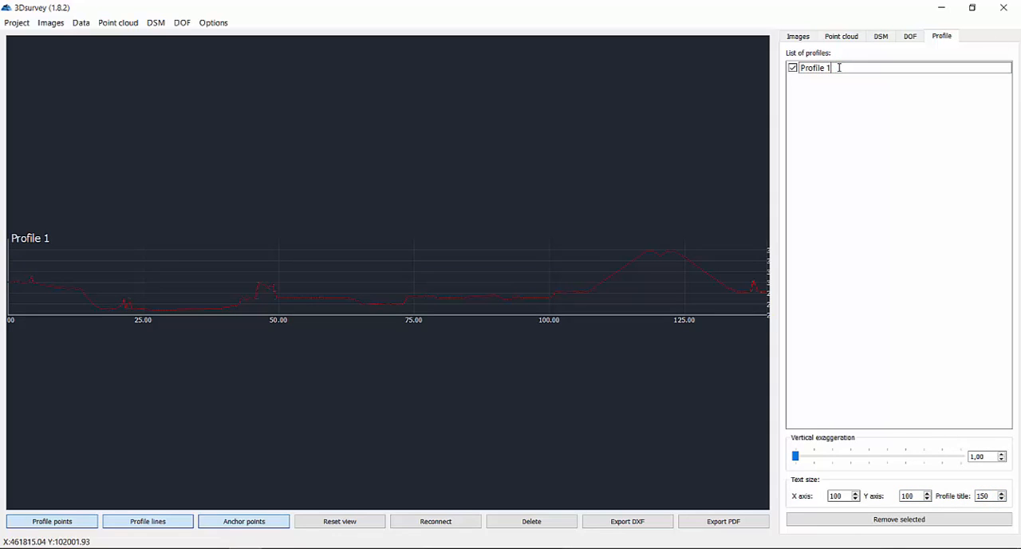
type("- Open")
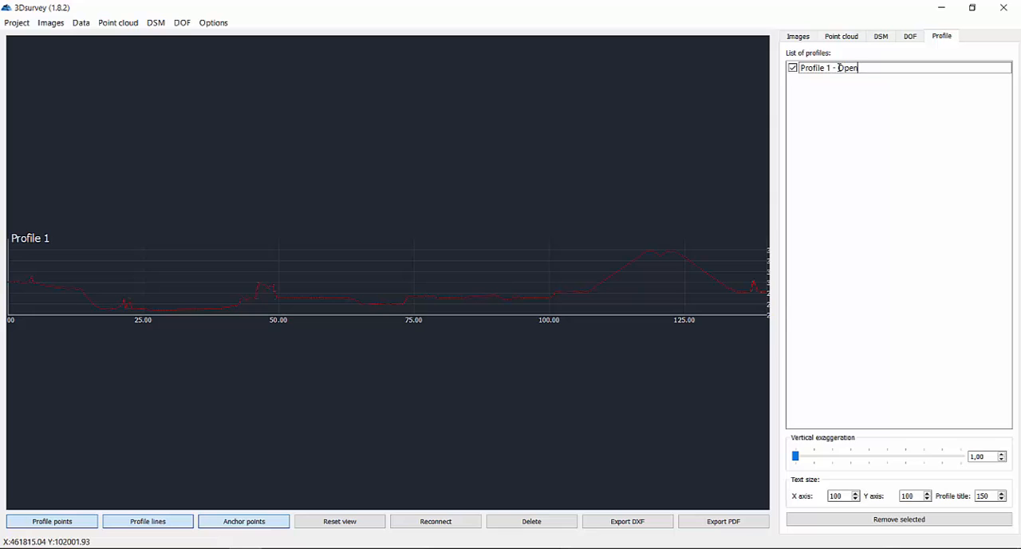
type("pit mine")
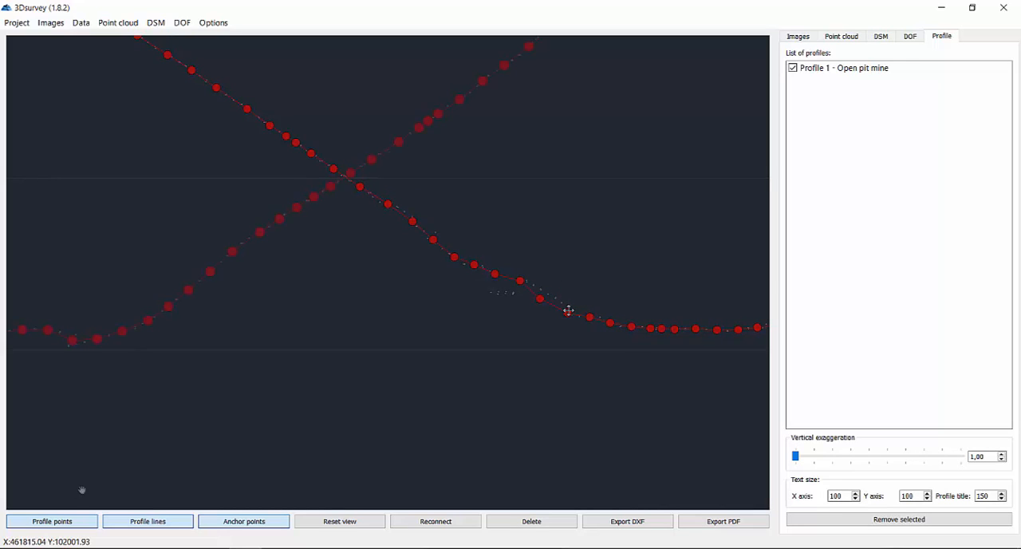
Step: Hide anchor points, reset the graph view, and set vertical exaggeration to 3,00
left_click(147, 521)
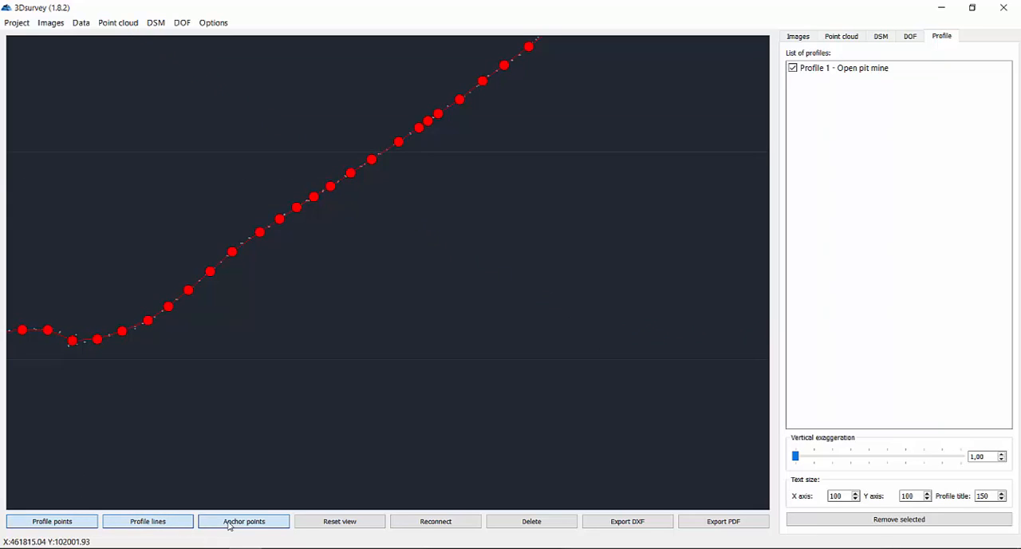
left_click(243, 520)
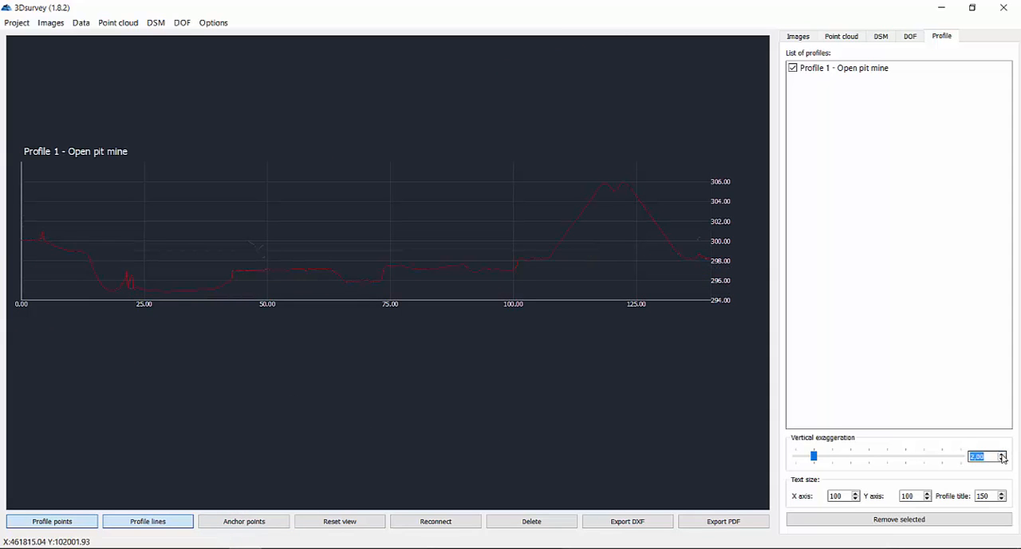
left_click(1003, 453)
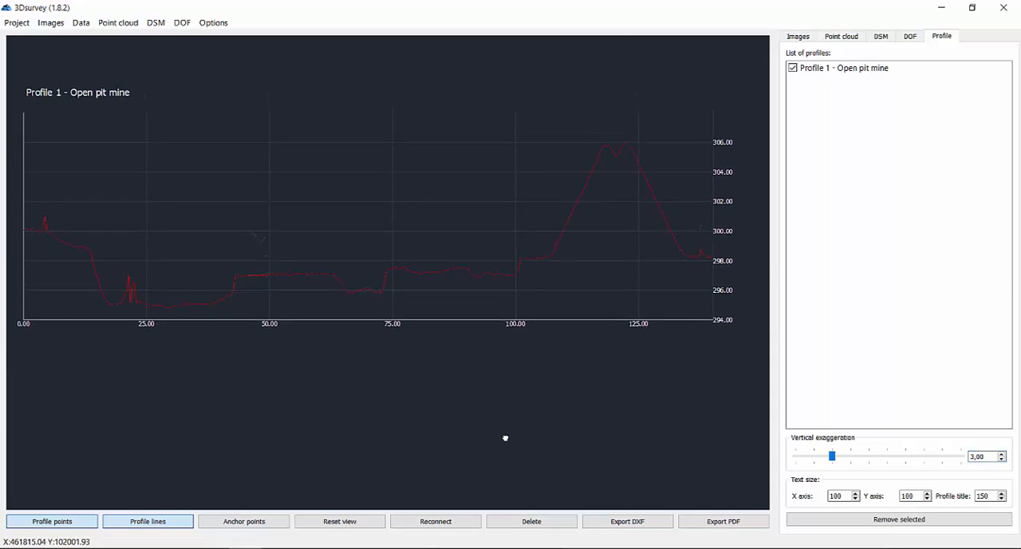
Step: Export the Open pit mine profile graph to PDF, then return to the point cloud
left_click(723, 521)
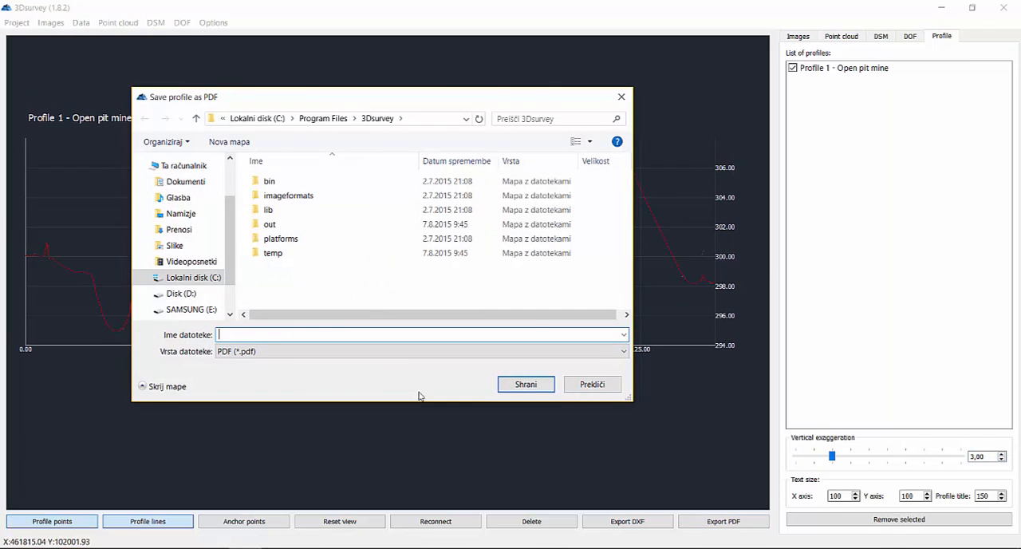
left_click(193, 277)
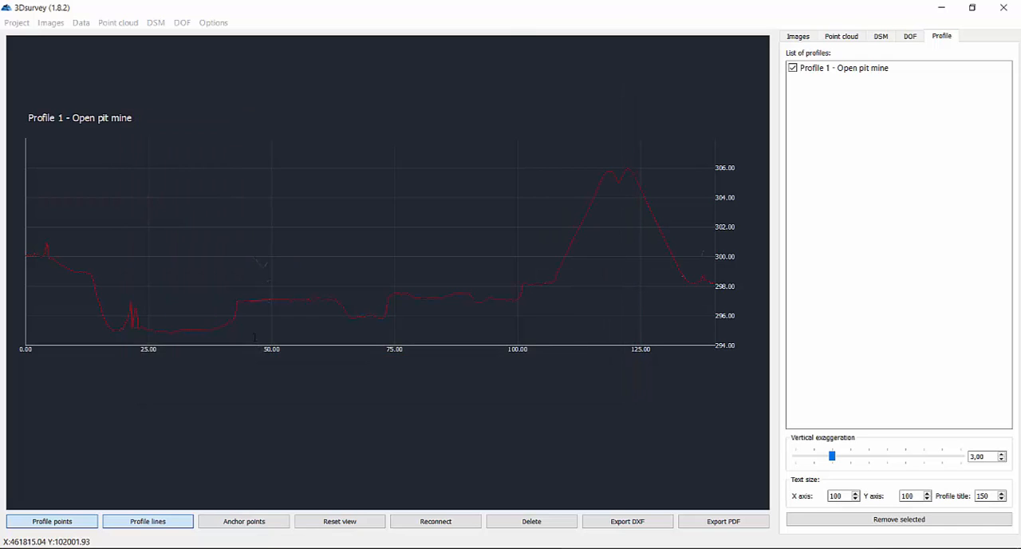
left_click(723, 521)
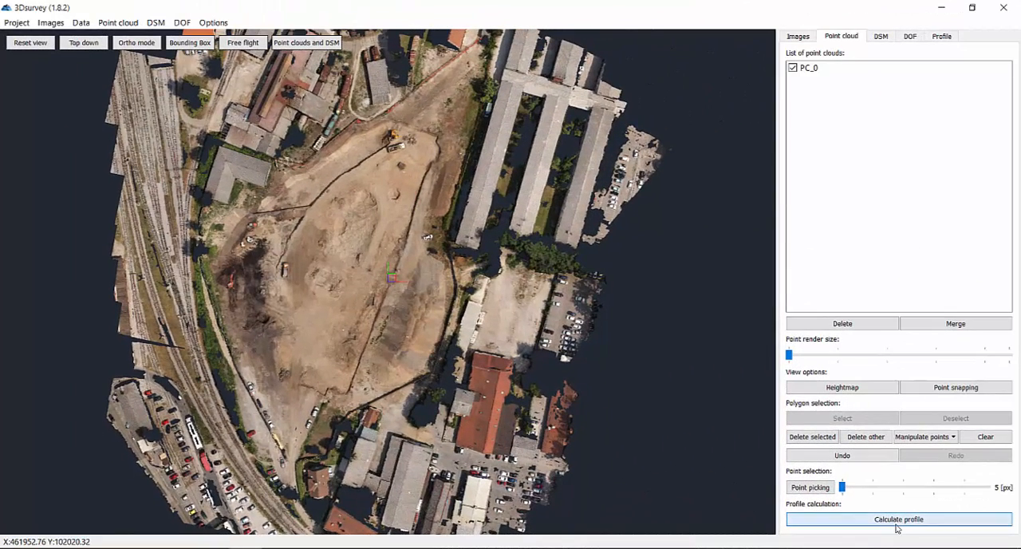
Step: Calculate a bent profile line north through the pit with transverse profiles (20 spacing, 50 per side)
left_click(898, 520)
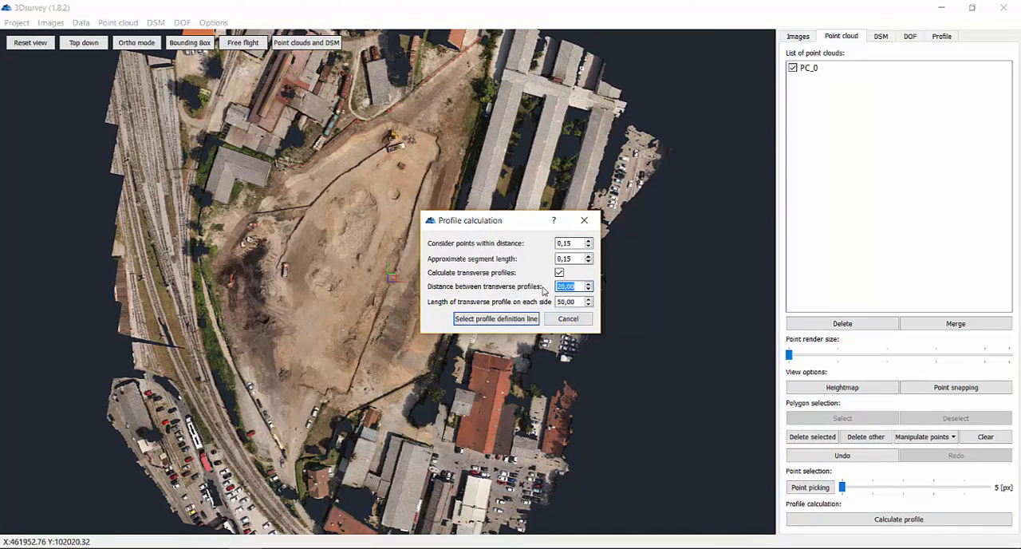
left_click(495, 318)
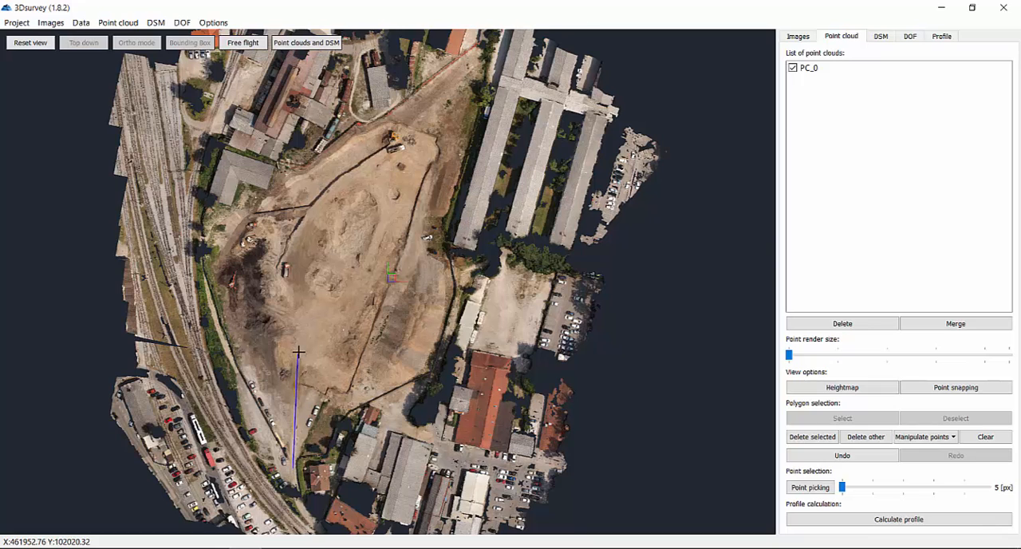
left_click(391, 190)
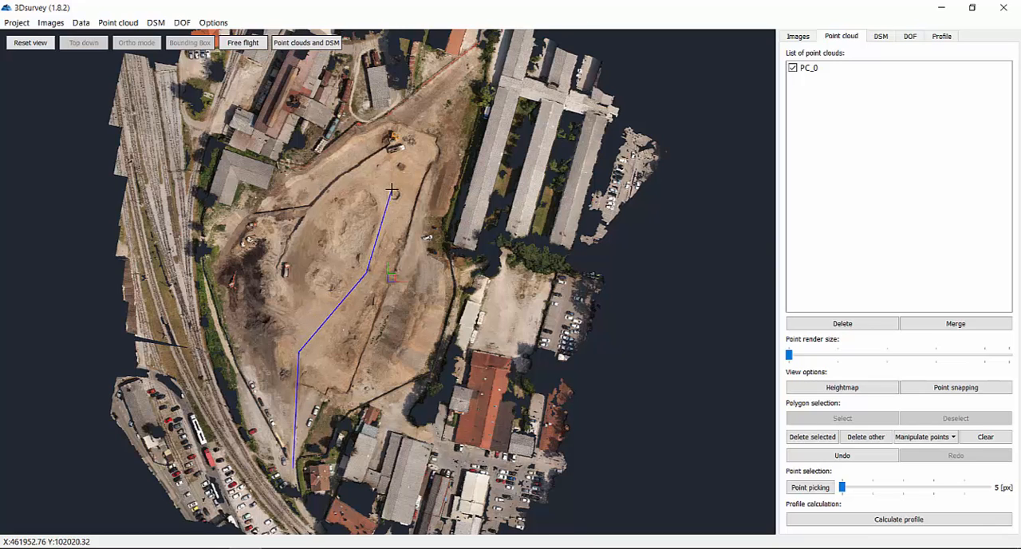
left_click(898, 520)
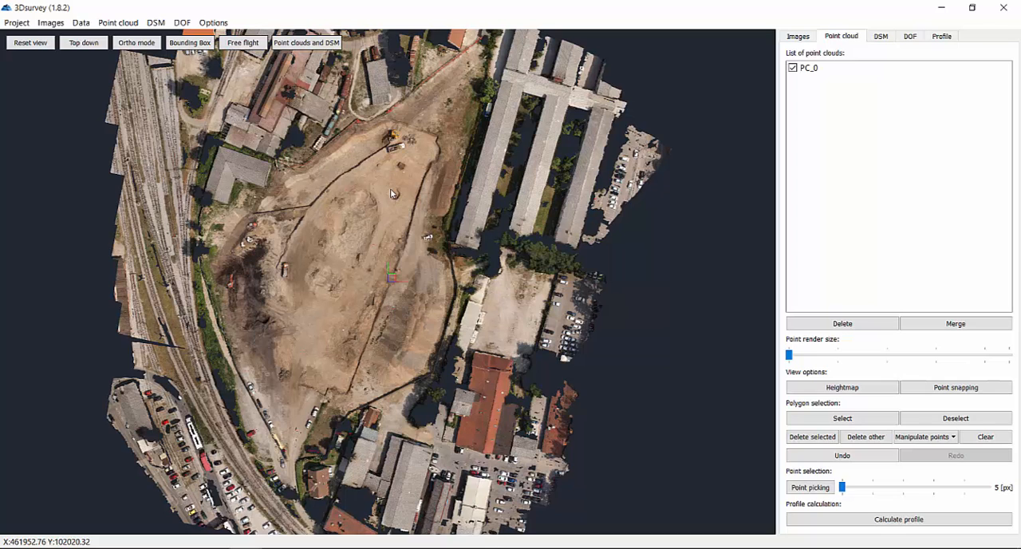
Step: Review transverse sections on the orthophoto and set X and Y axis text size to 100
left_click(910, 35)
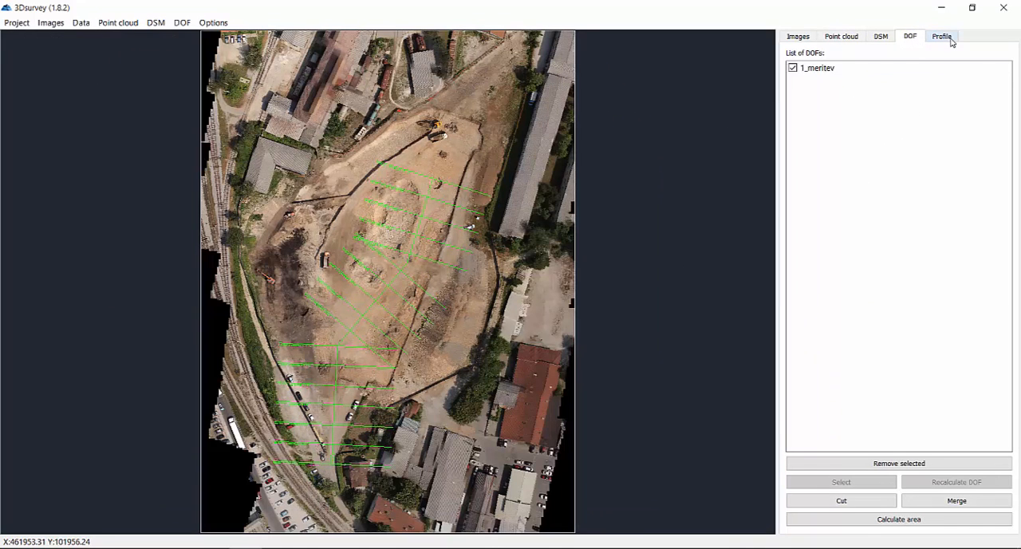
left_click(942, 36)
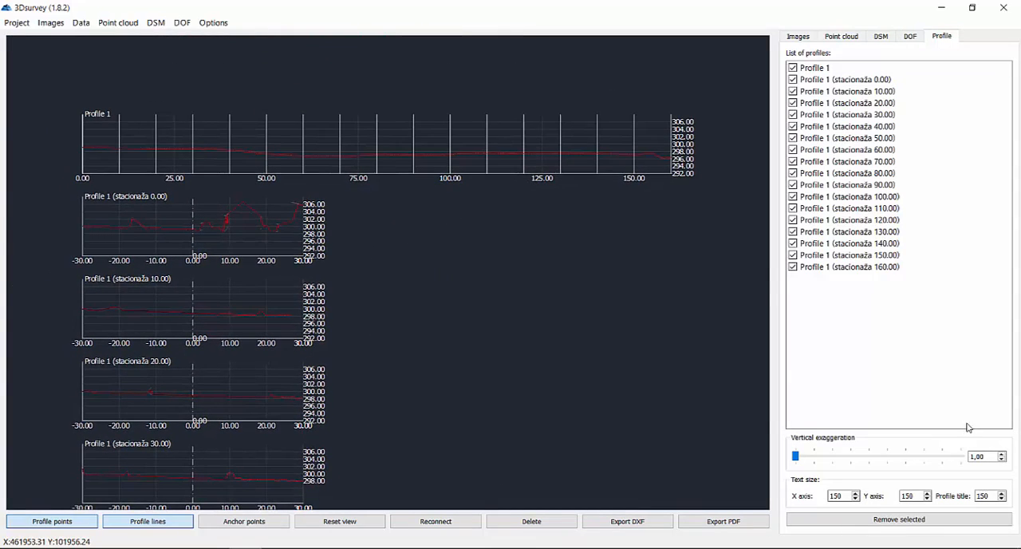
left_click(837, 495)
type("100")
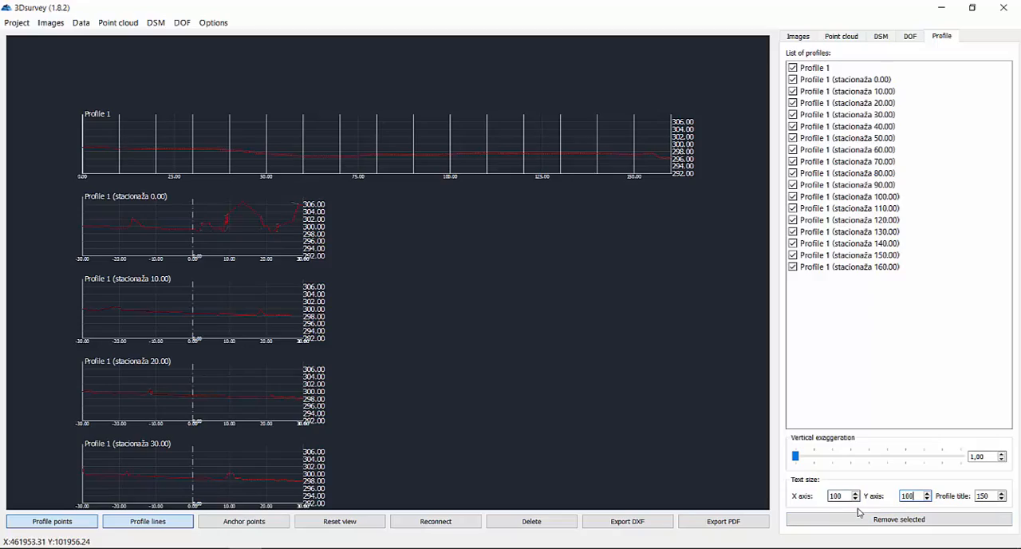
left_click(841, 36)
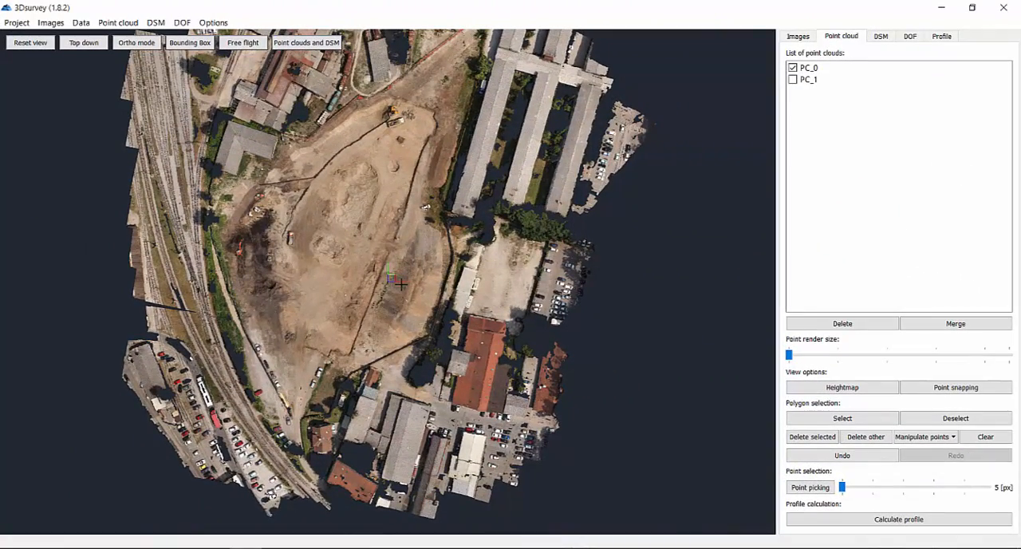
Step: Toggle PC_0 and PC_1 to compare them, leaving both visible, and reopen profile calculation
left_click(793, 67)
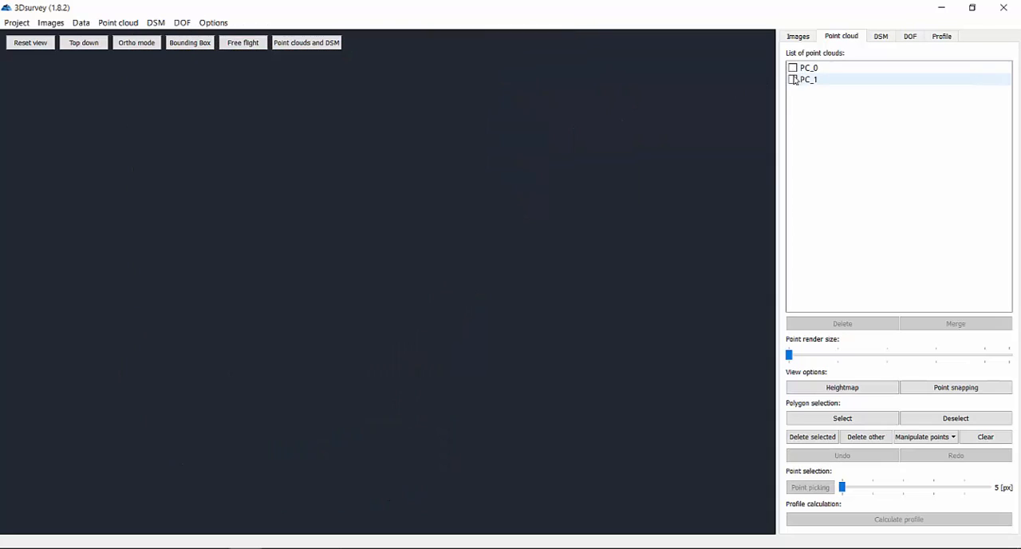
left_click(793, 79)
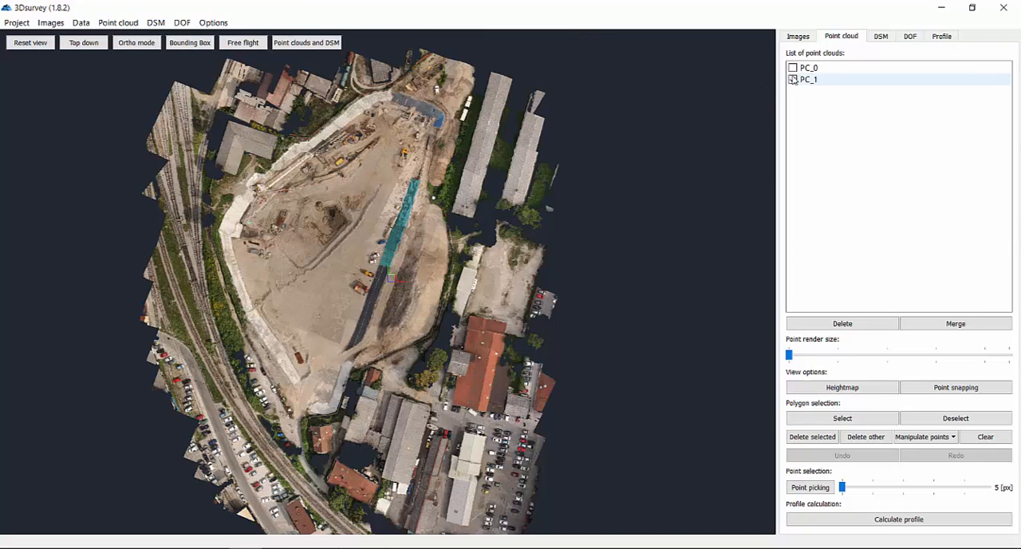
left_click(792, 67)
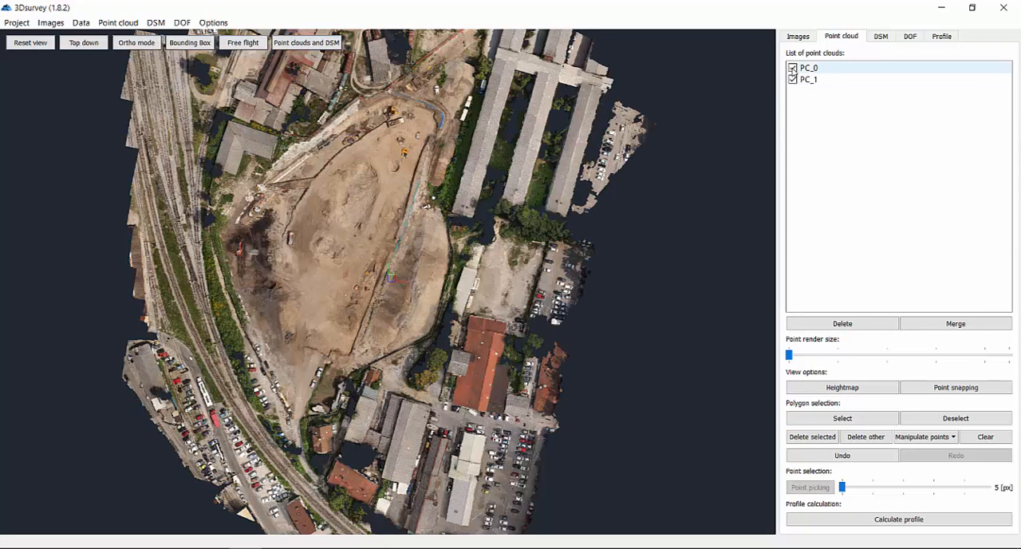
left_click(898, 519)
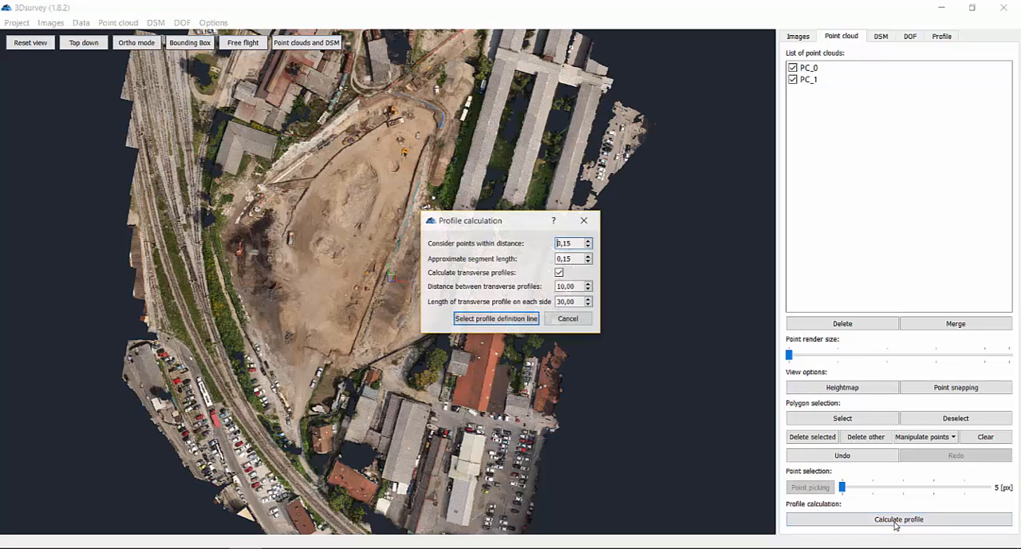
Step: Without transverse profiles, draw a west-east line across the pit and view the overlaid profiles
left_click(559, 272)
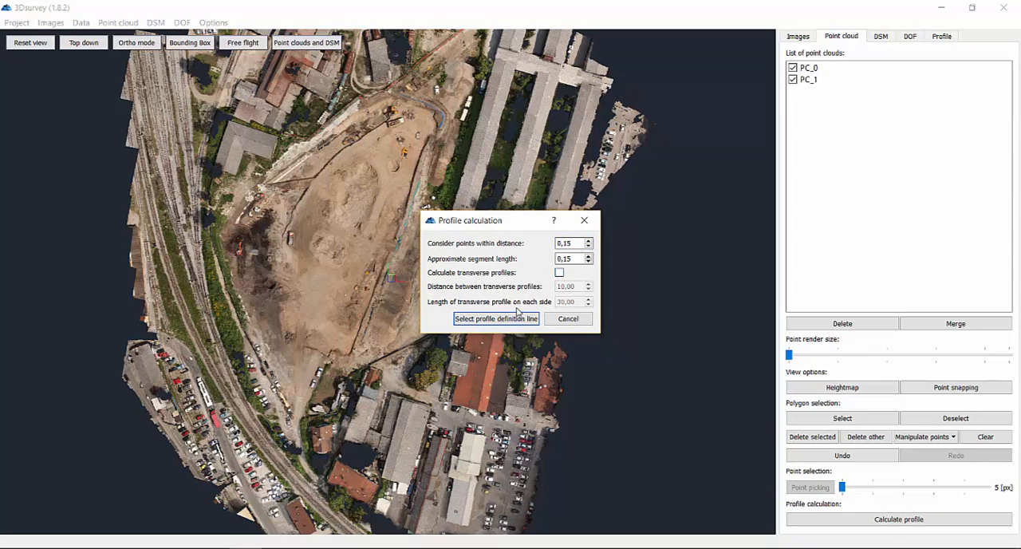
left_click(567, 318)
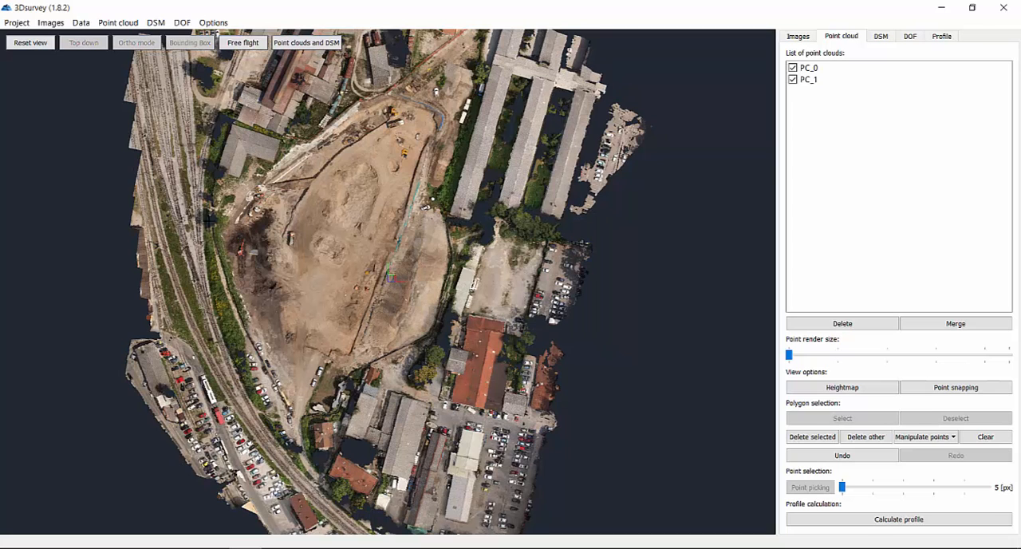
left_click_drag(215, 206, 443, 288)
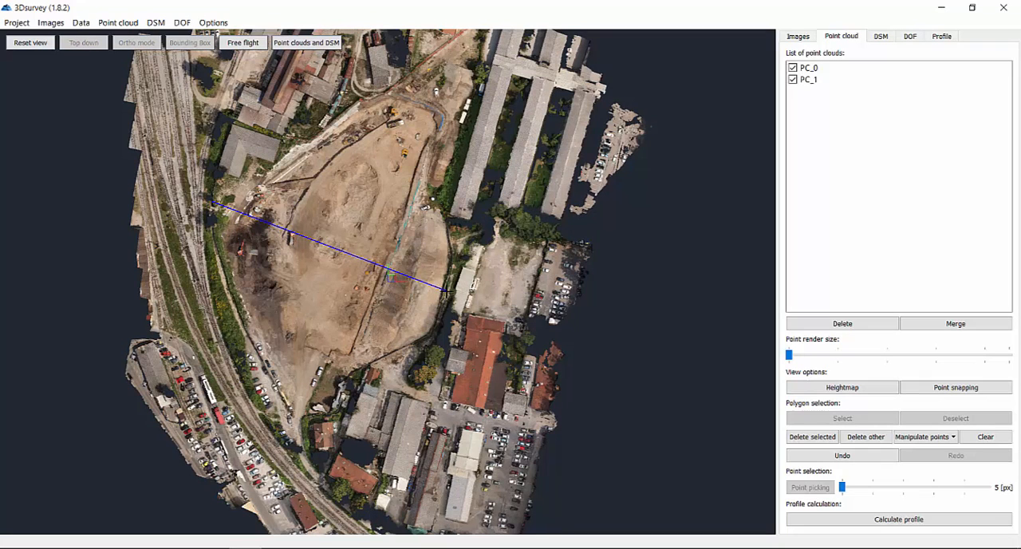
left_click(899, 518)
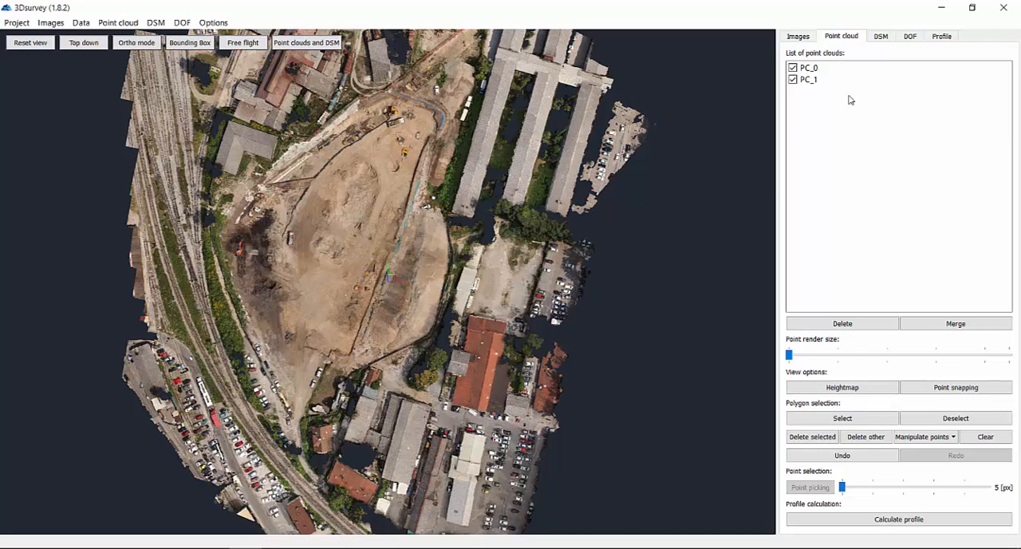
left_click(941, 36)
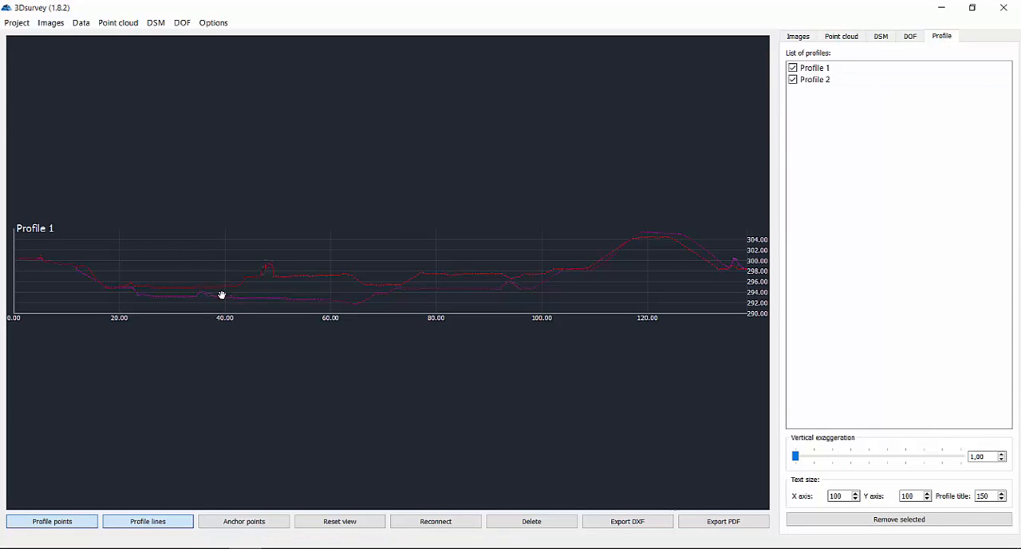